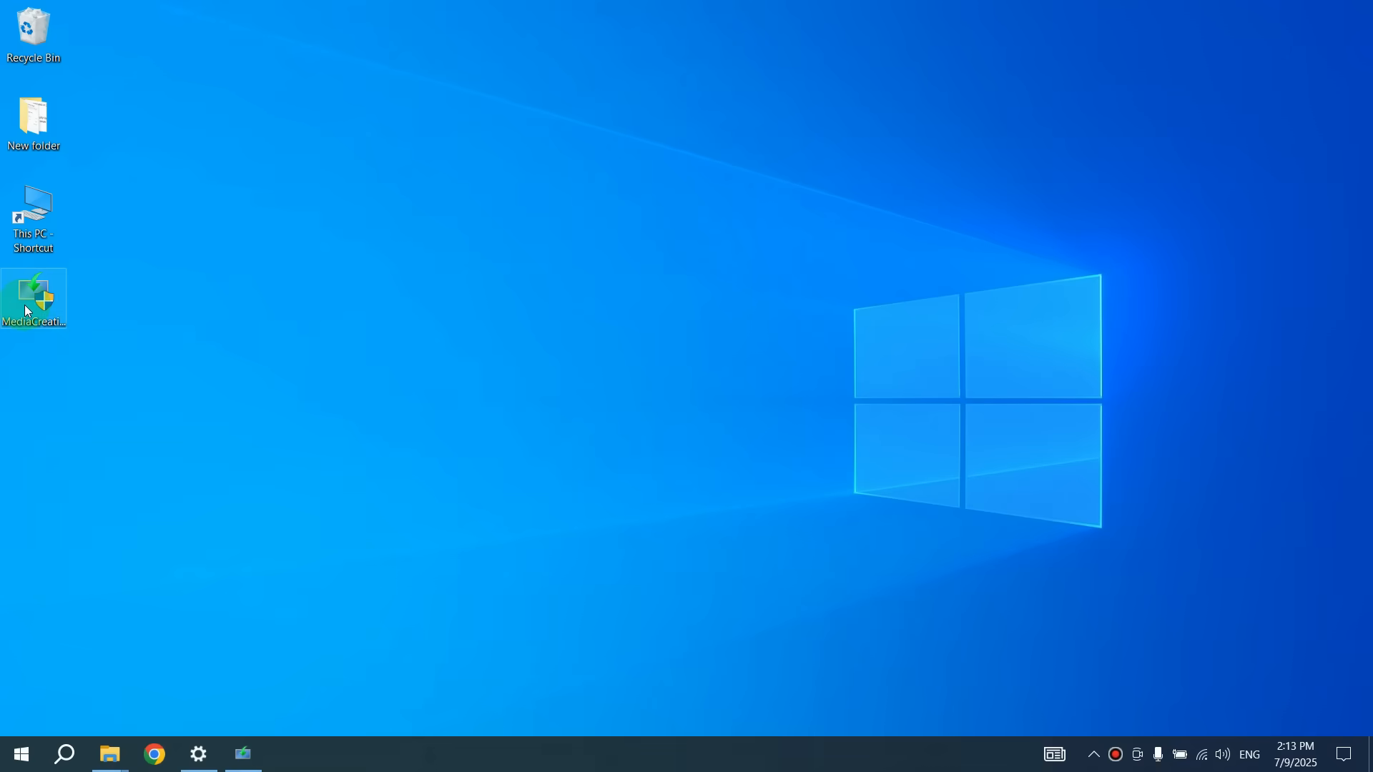
Step: Launch the MediaCreationTool shortcut from the desktop to reach the license terms
double_click(33, 297)
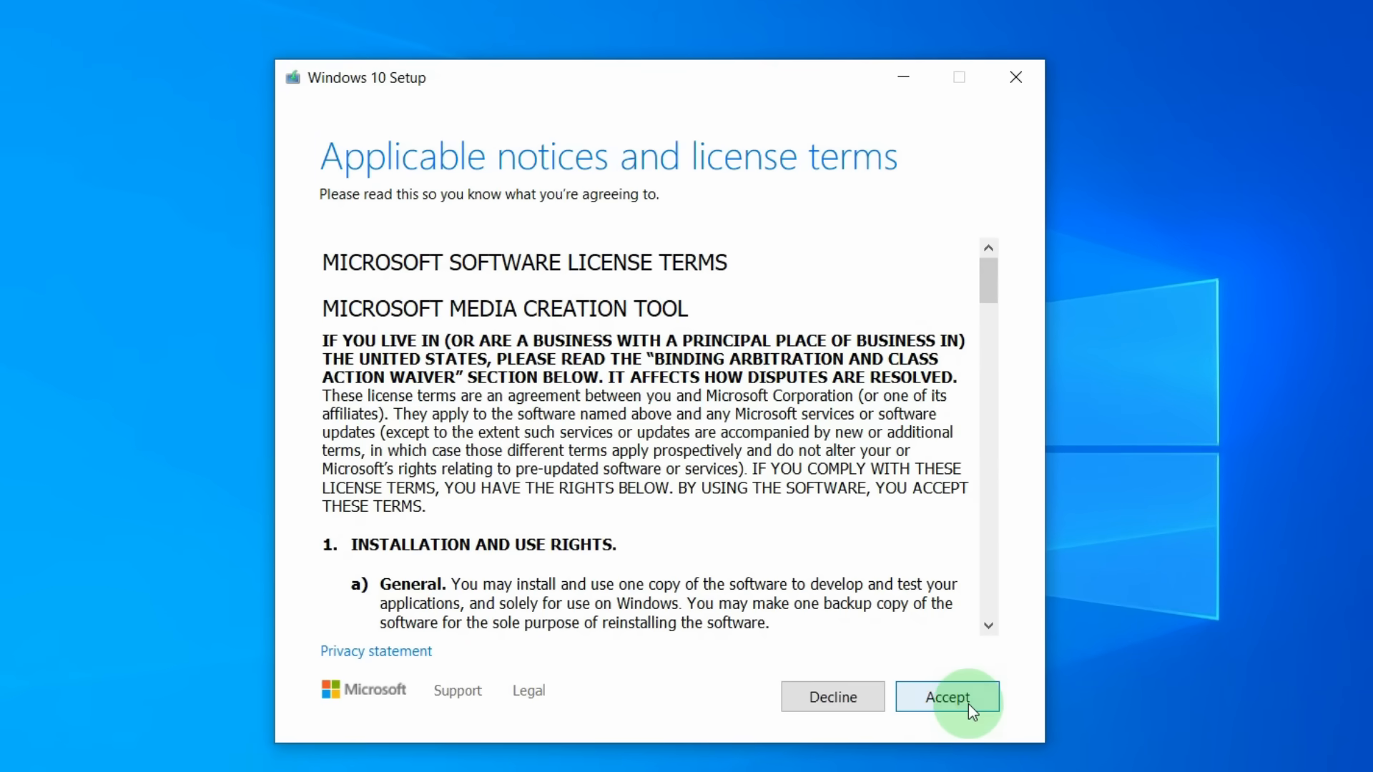
Step: Choose 'Create installation media for another PC' and accept the recommended language, edition and architecture
click(947, 698)
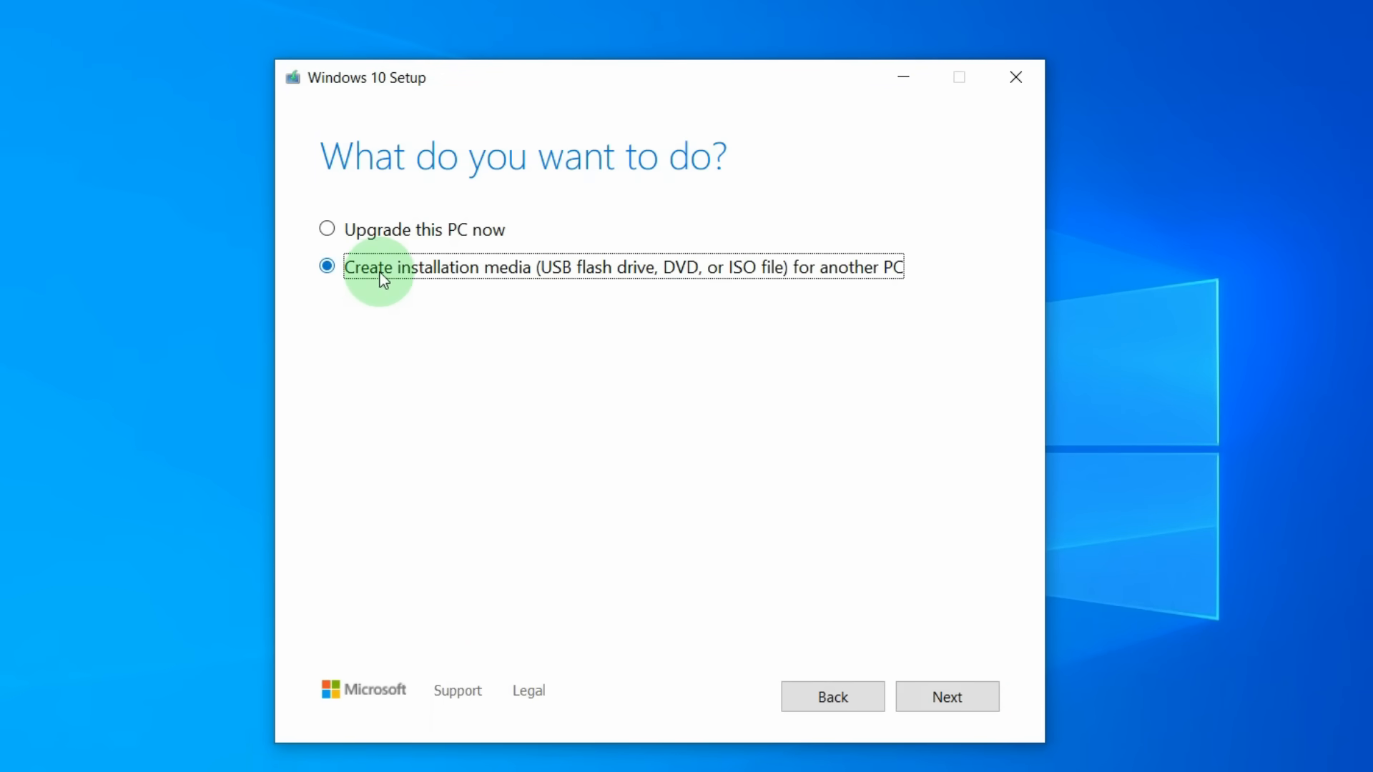
mouse_move(1055, 740)
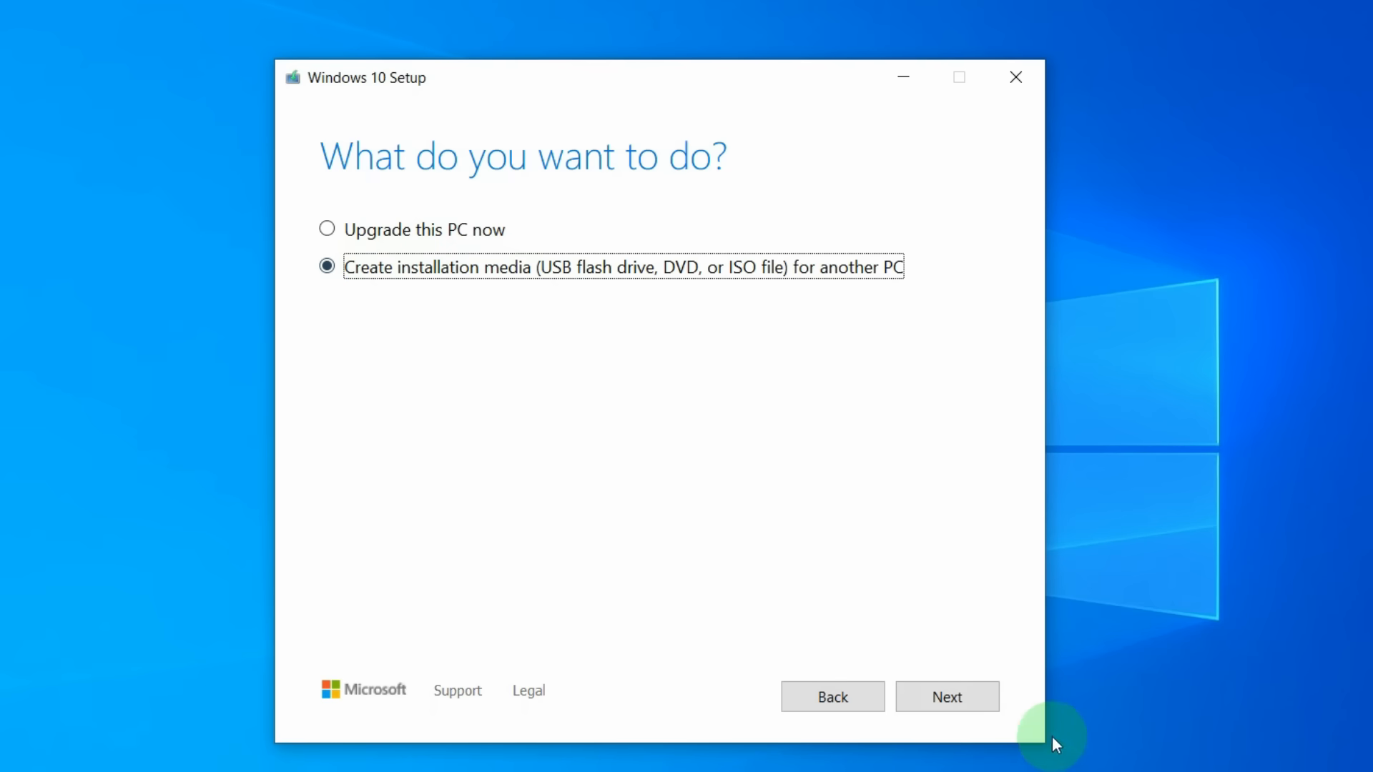
click(945, 697)
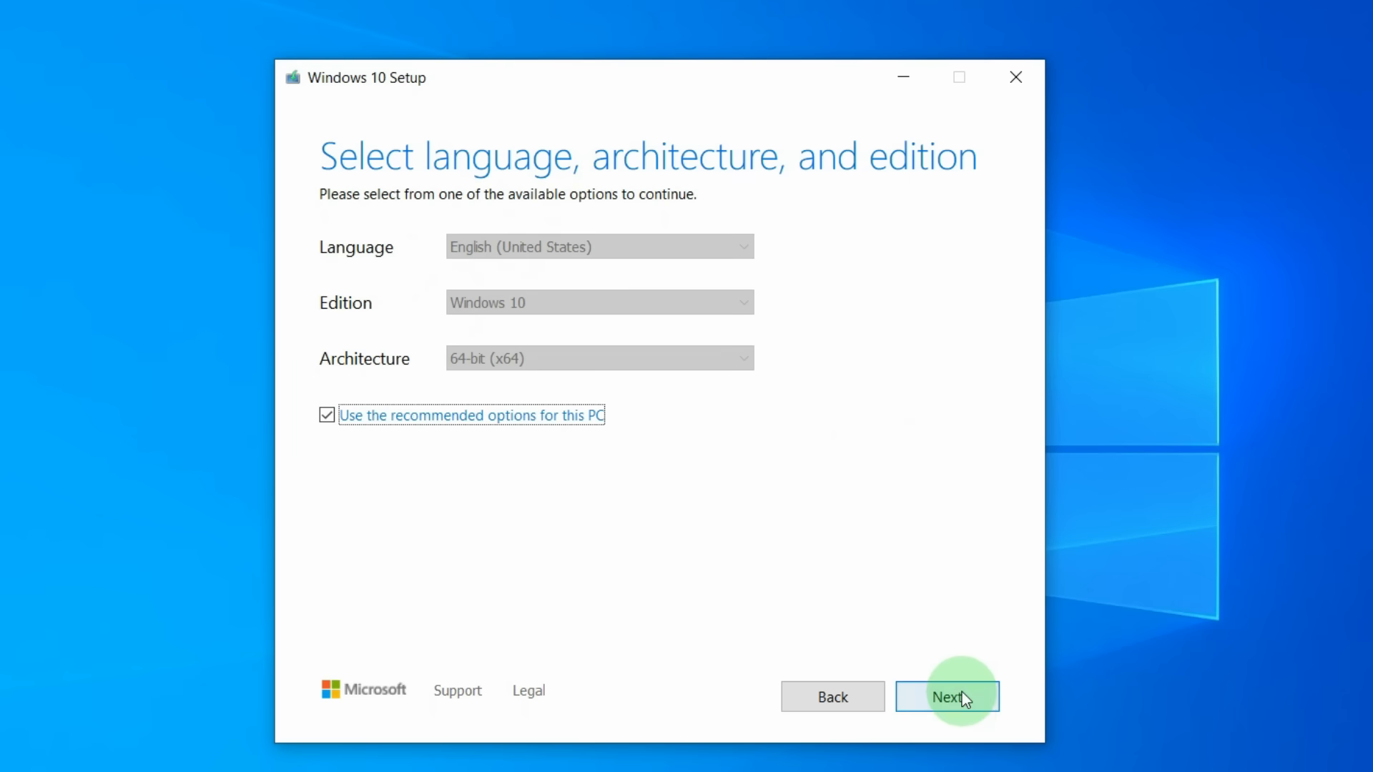
click(946, 696)
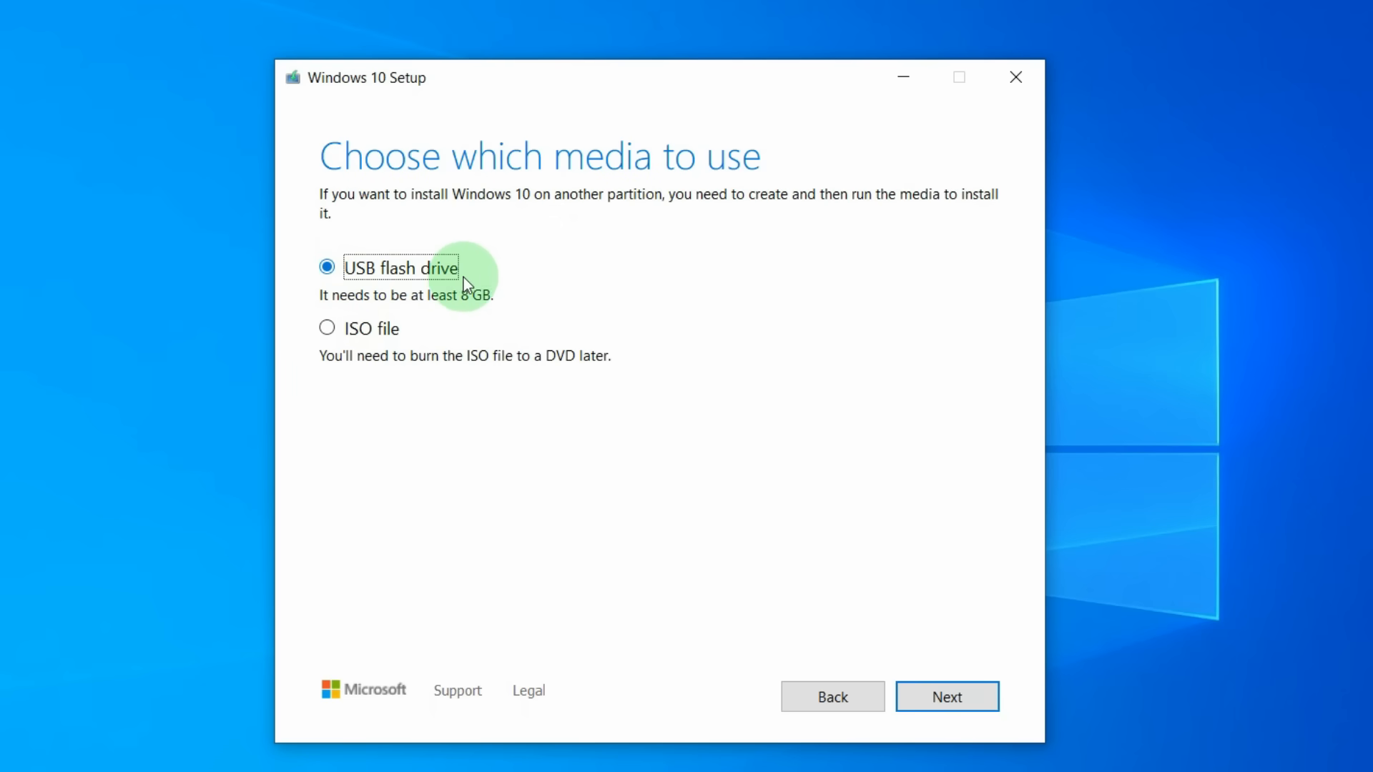
Step: Confirm USB flash drive, pick F: (ESD-USB) and begin the Windows 10 download
click(947, 696)
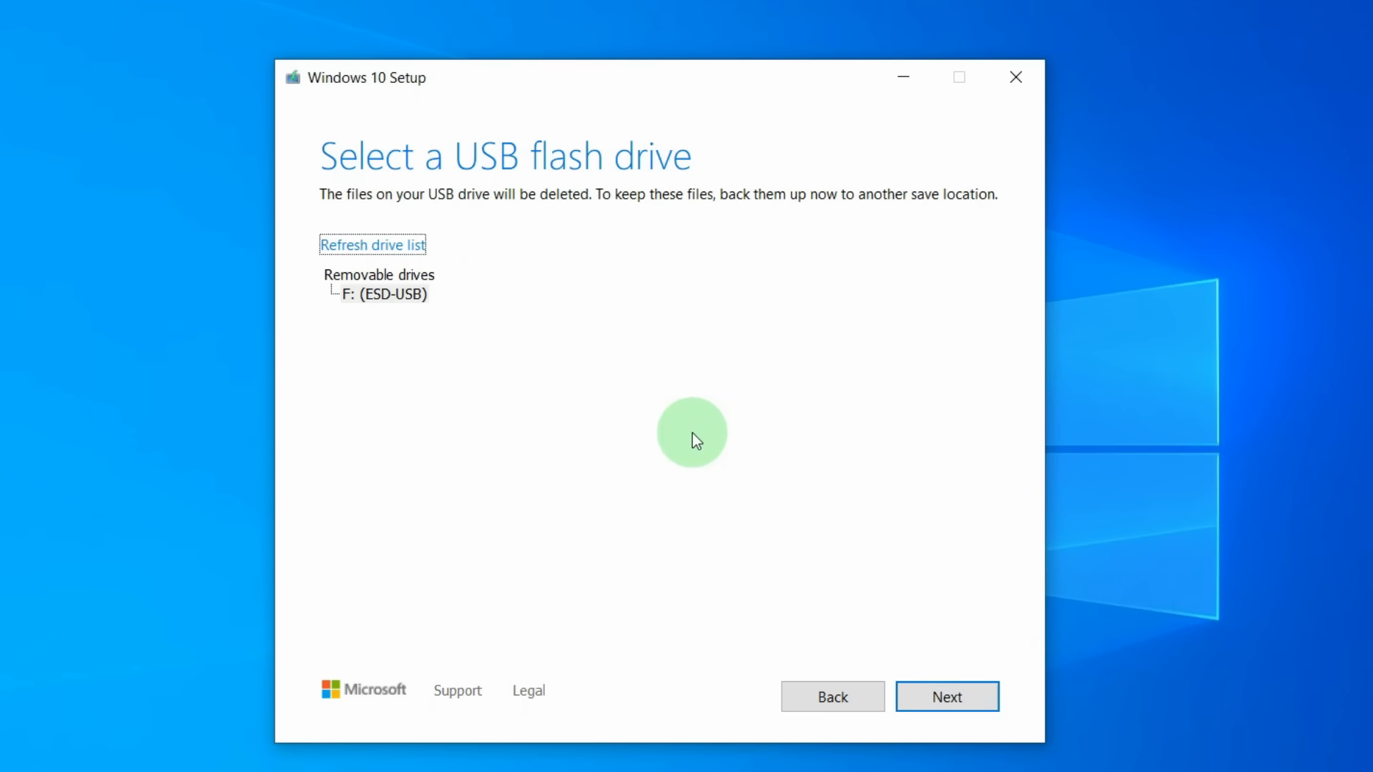
mouse_move(717, 441)
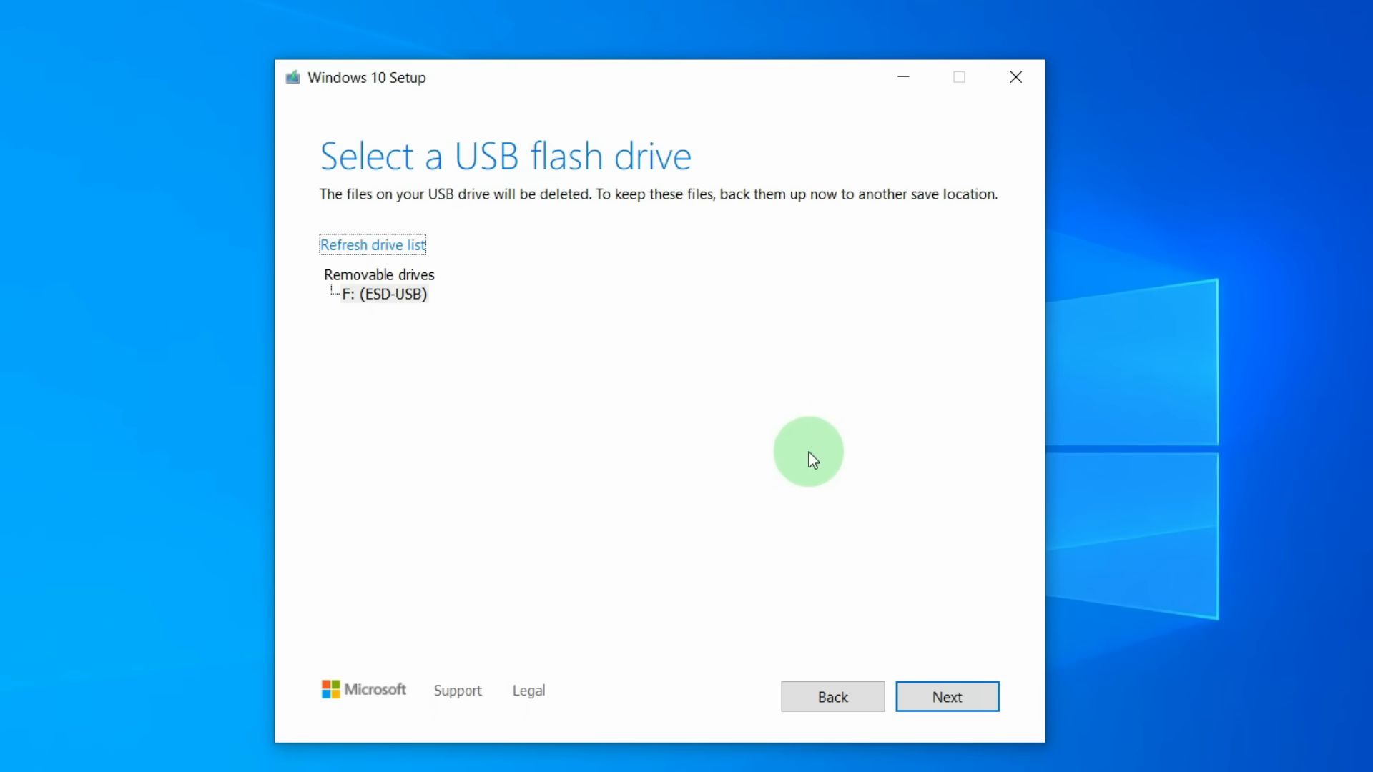
click(945, 696)
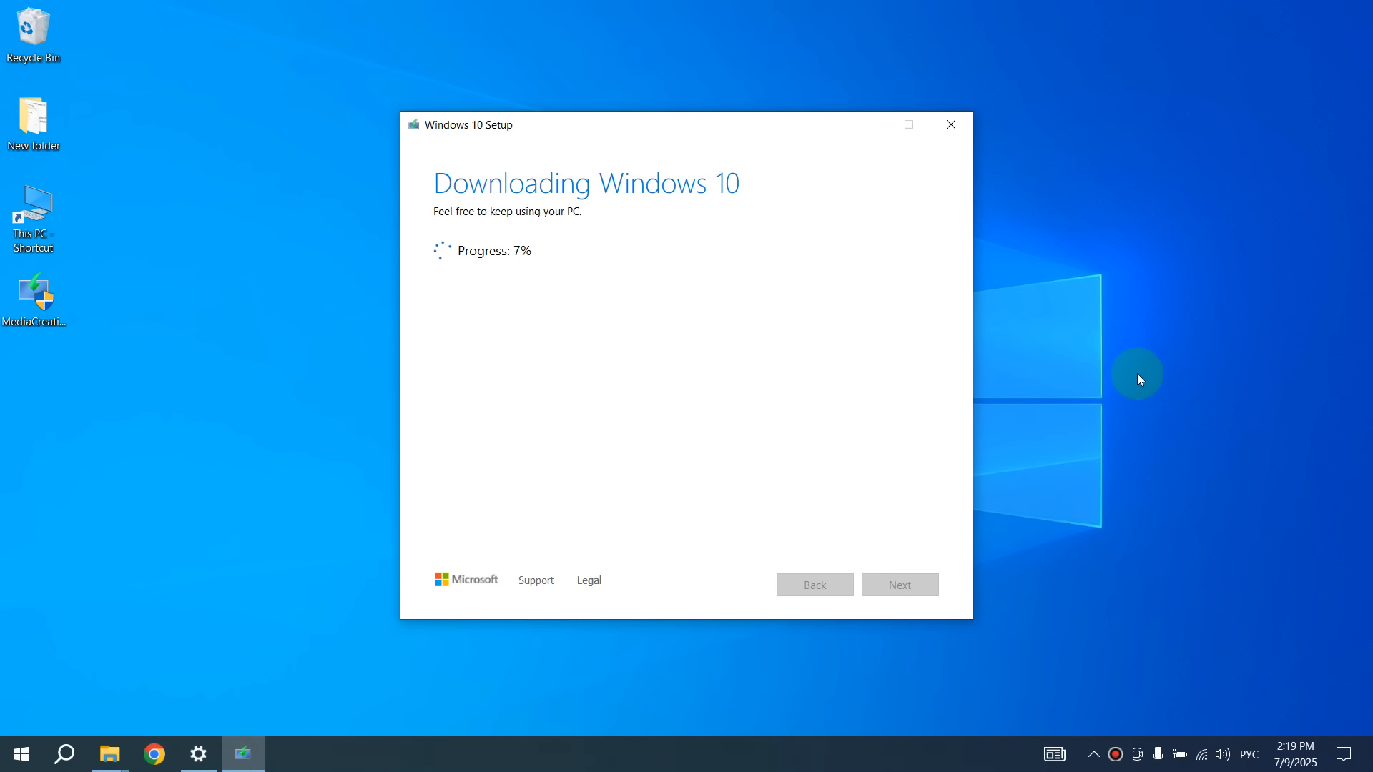